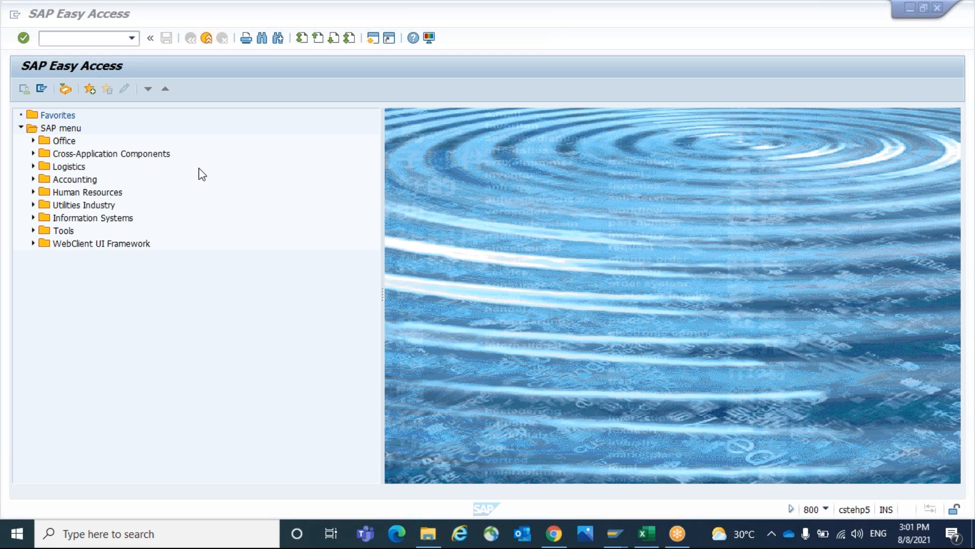
mouse_move(217, 190)
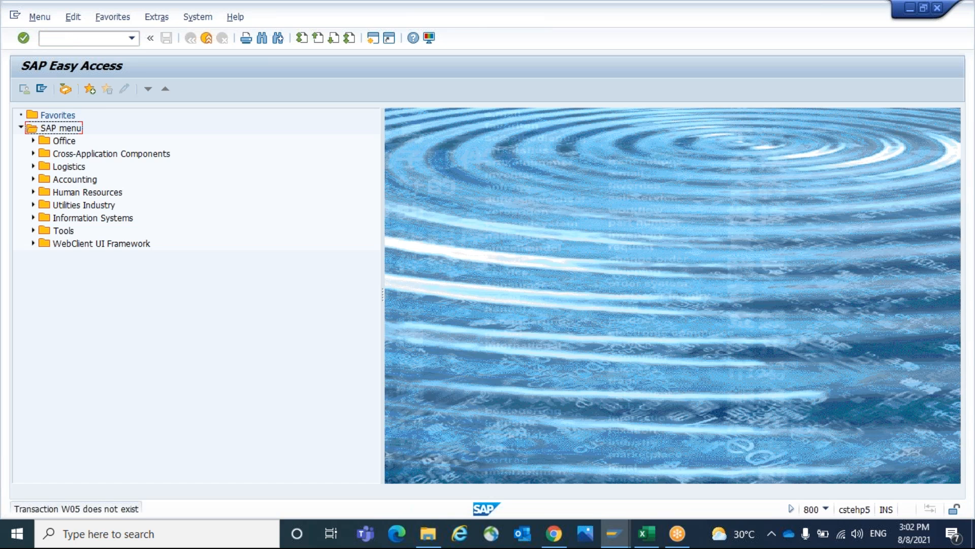
type("we0")
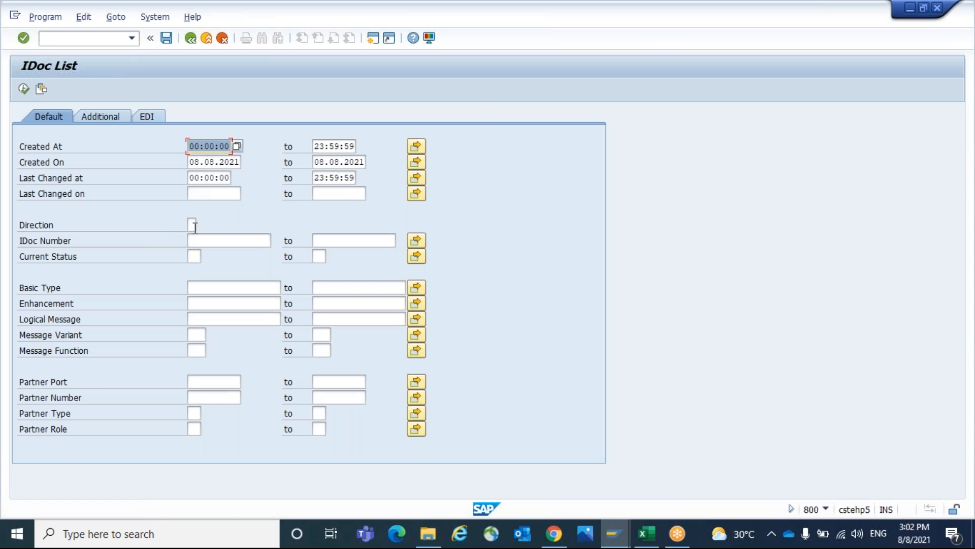
left_click(194, 224)
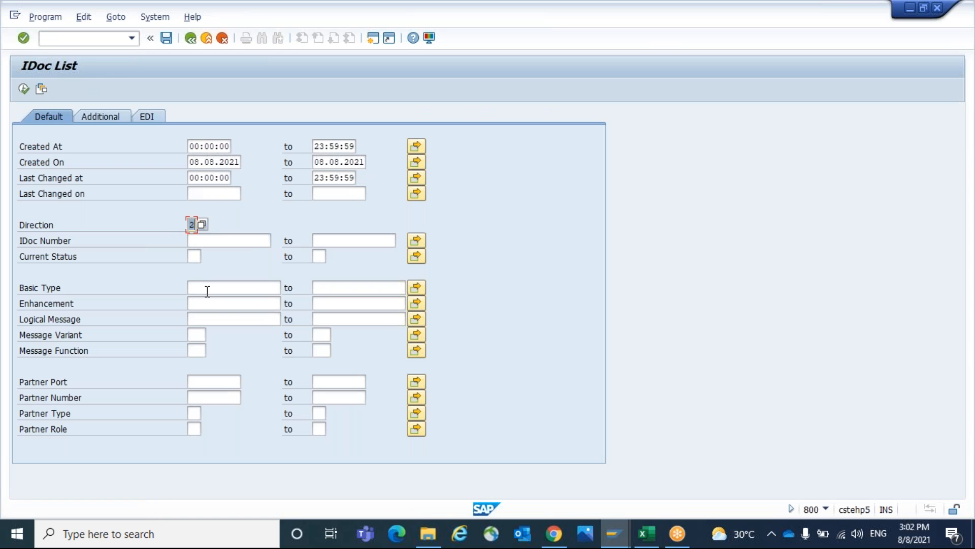
type("MBGMCR03")
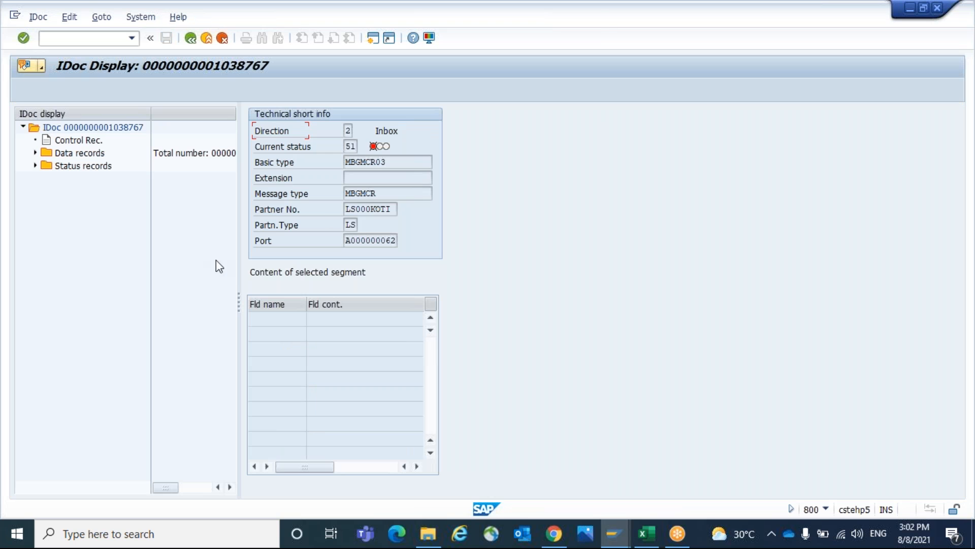
- Expand the status records and the first status 51 entry to read the movement-type error
left_click(37, 165)
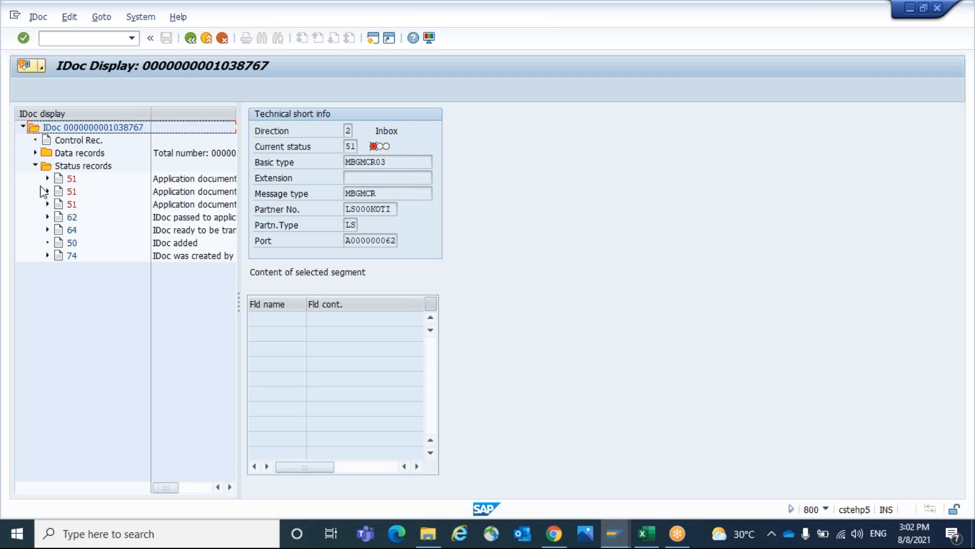
left_click(47, 191)
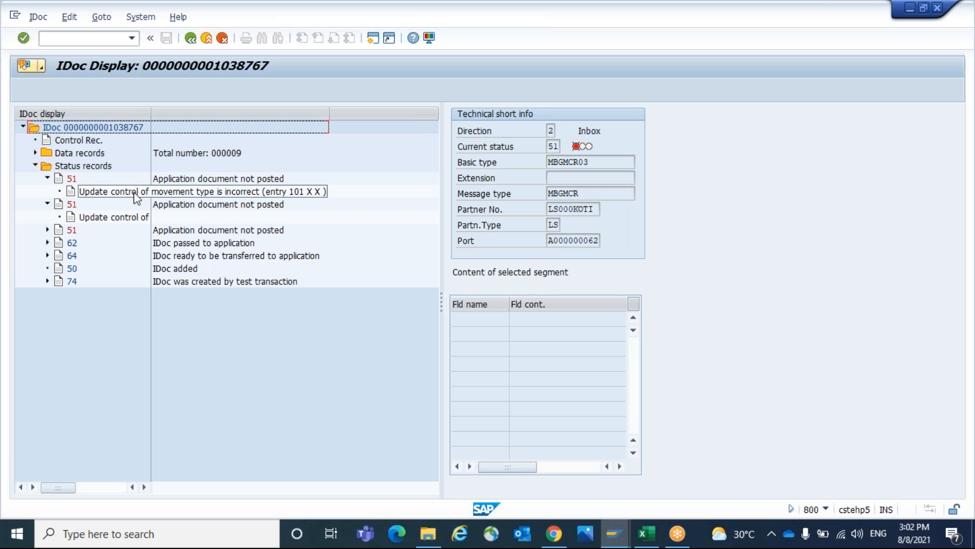
mouse_move(294, 199)
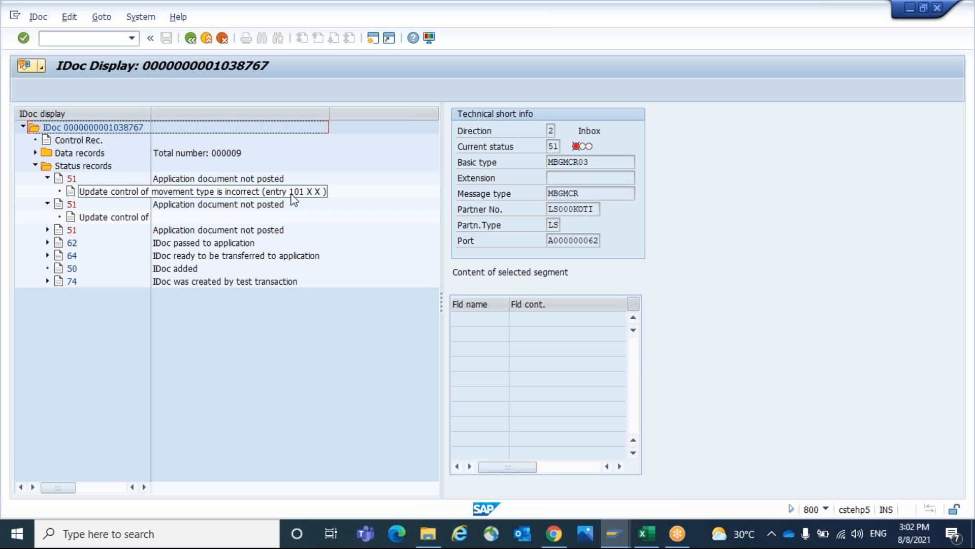
mouse_move(137, 199)
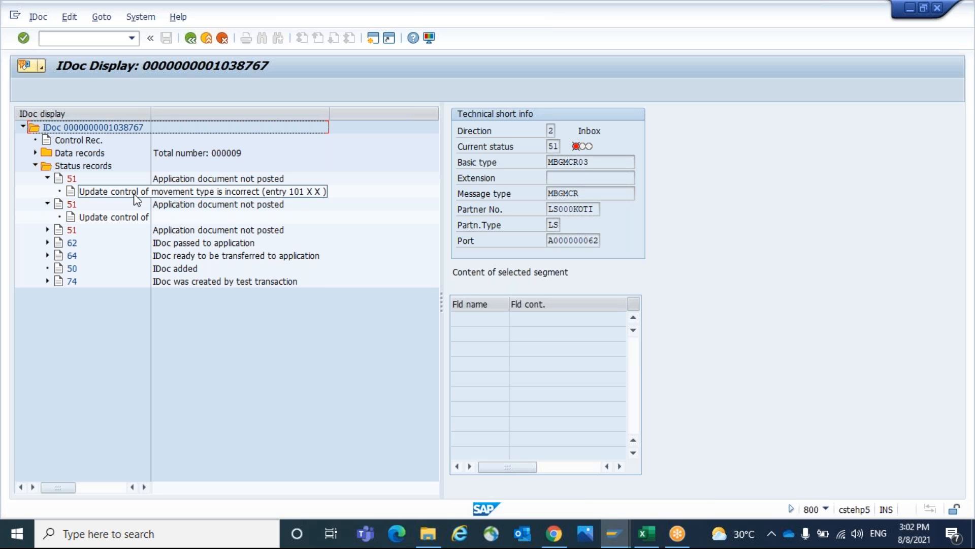
mouse_move(90, 198)
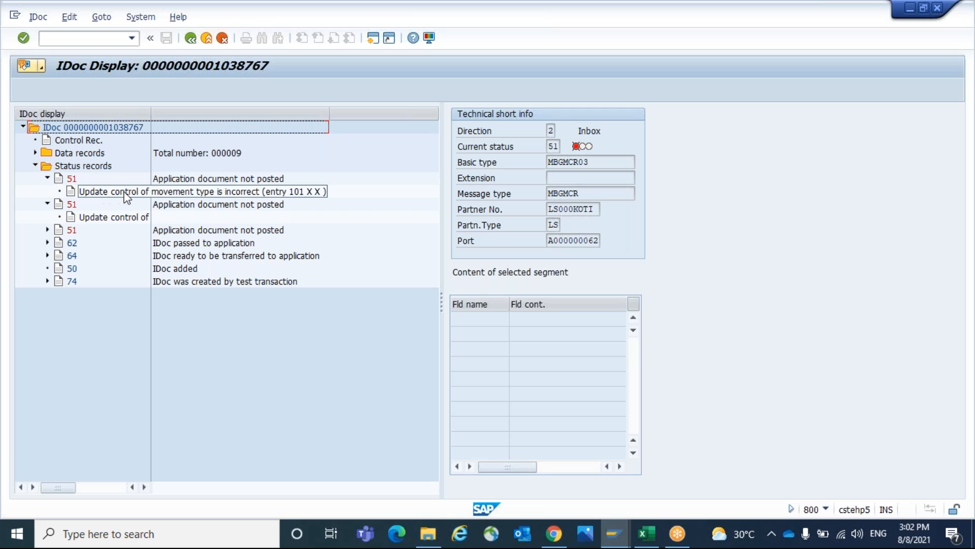
- Expand Data records and E1MBGMCR, then show the E1BP2017_GM_ITEM_CREATE segment's fields
left_click(47, 153)
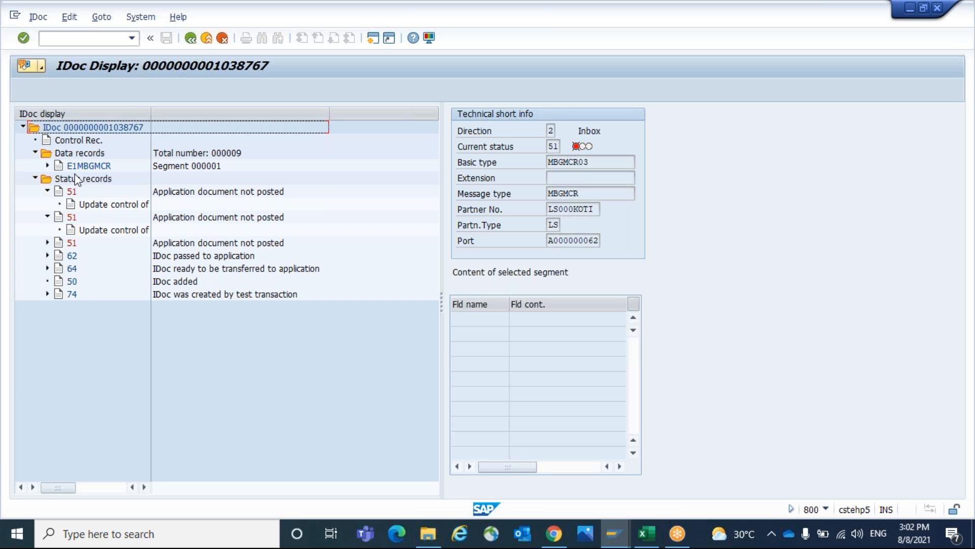
left_click(47, 166)
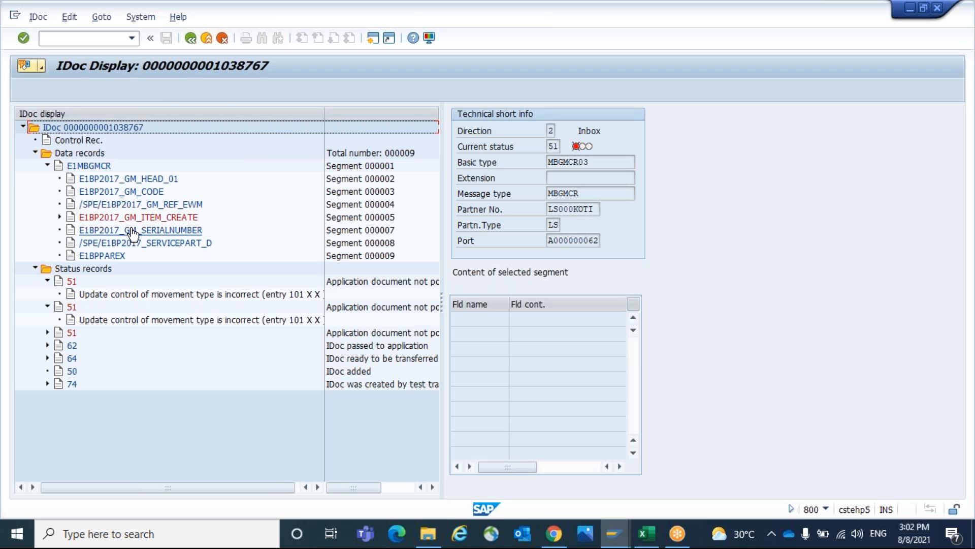
left_click(137, 217)
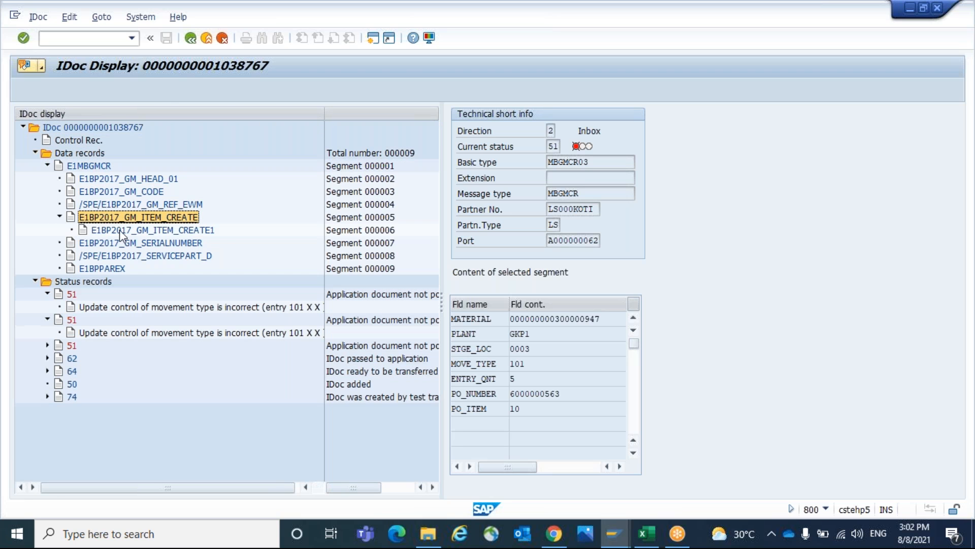
left_click(56, 217)
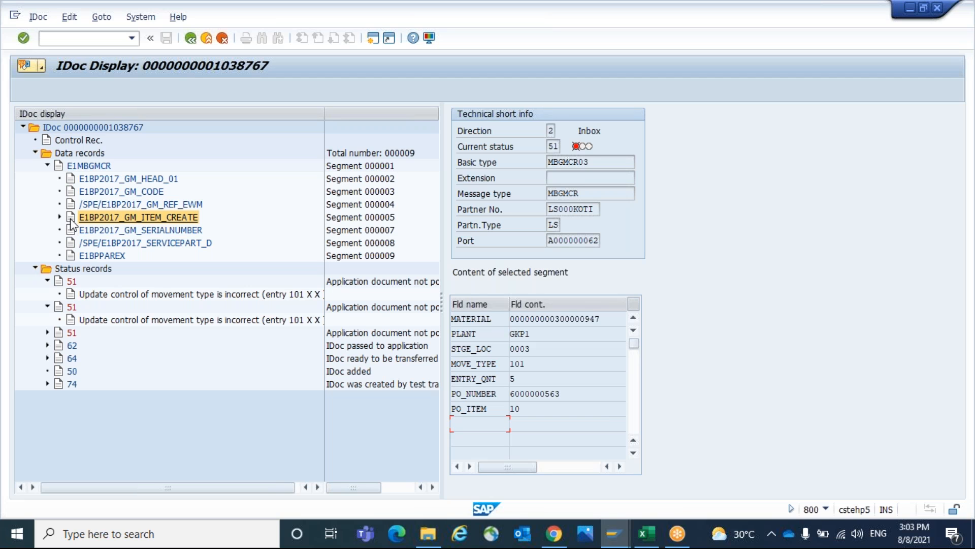
double_click(138, 217)
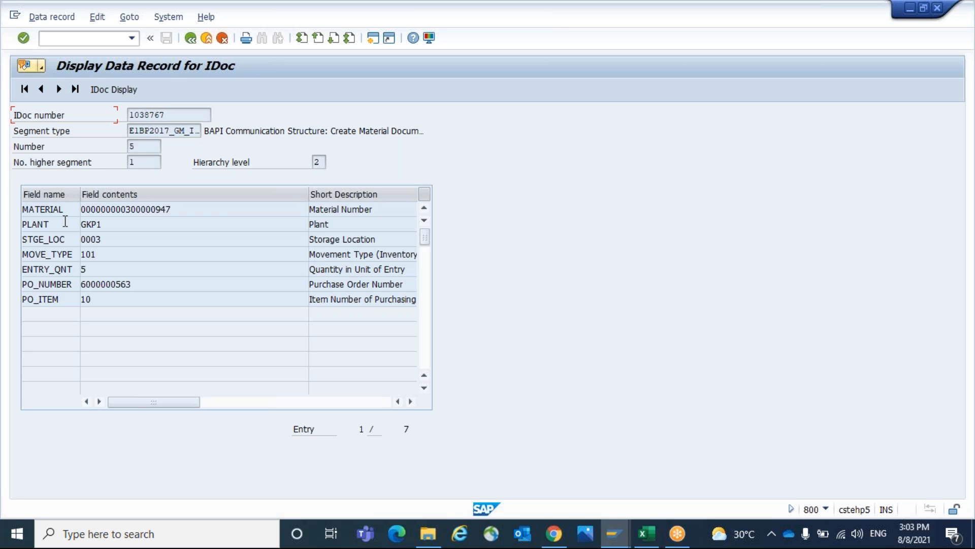
mouse_move(195, 321)
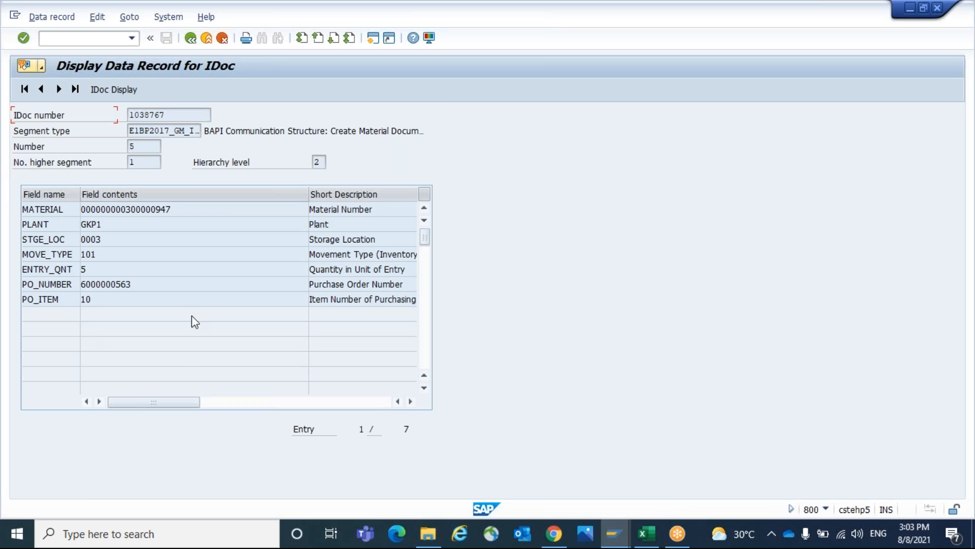
mouse_move(76, 164)
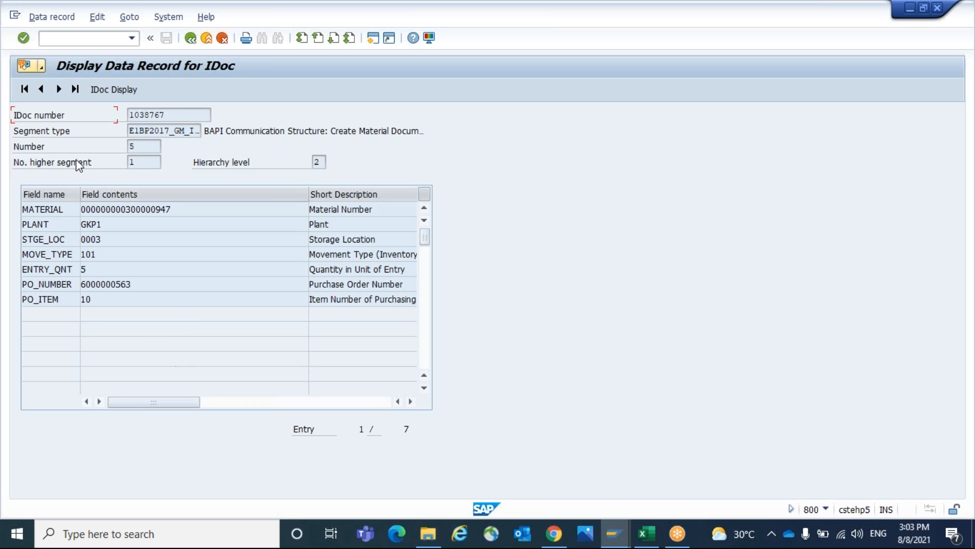
- Switch the item-create data record from display to change mode via the Data record menu
left_click(51, 17)
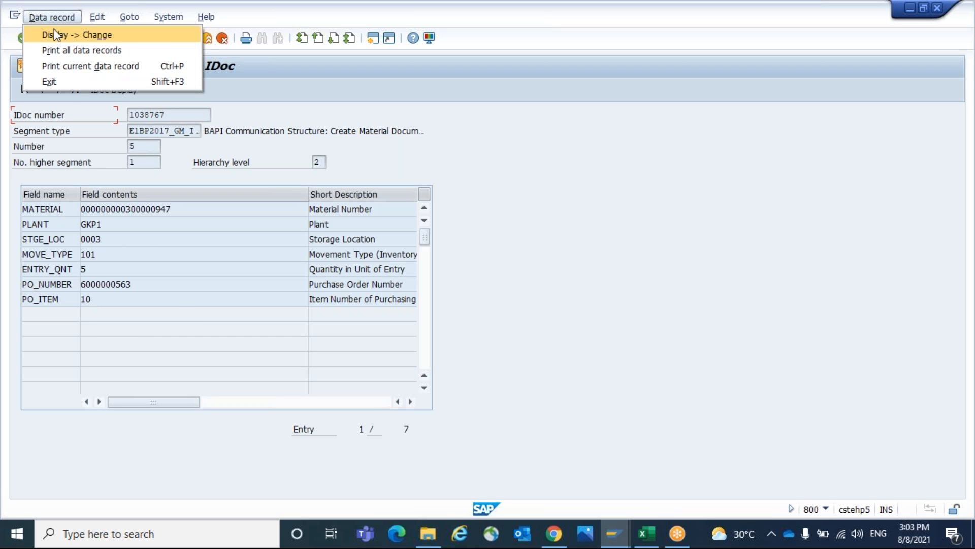
left_click(76, 35)
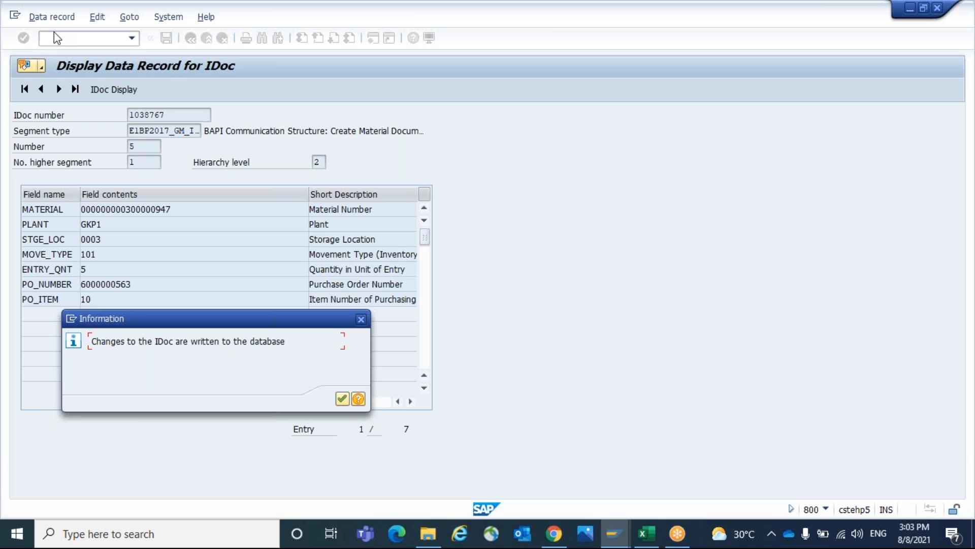
- Acknowledge the database-changes notice and scroll the editable field list down to MVT_IND
left_click(341, 398)
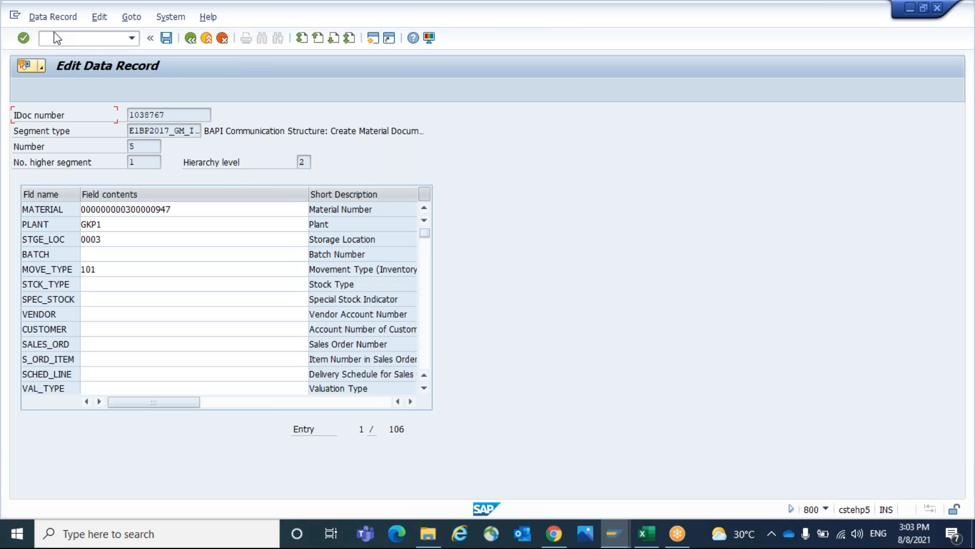
left_click(187, 314)
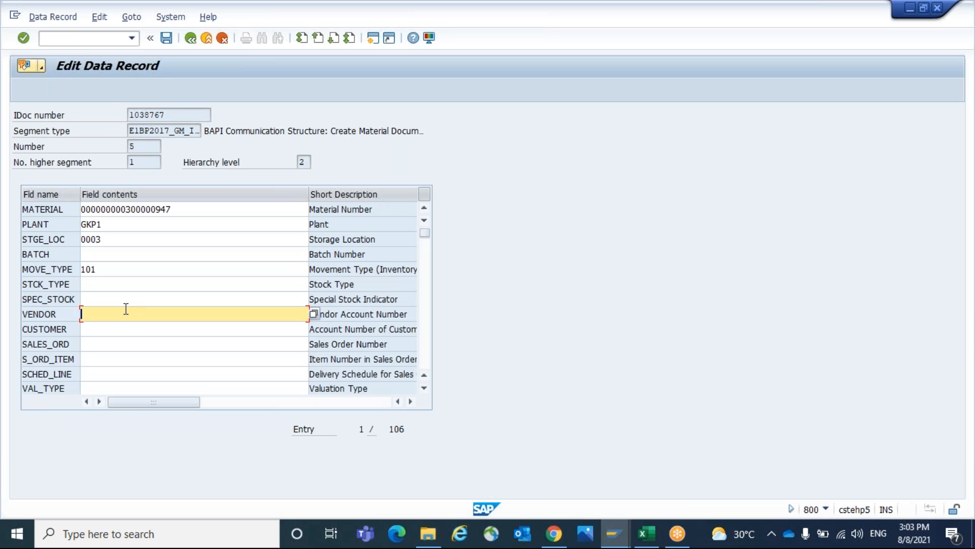
scroll("down", 3)
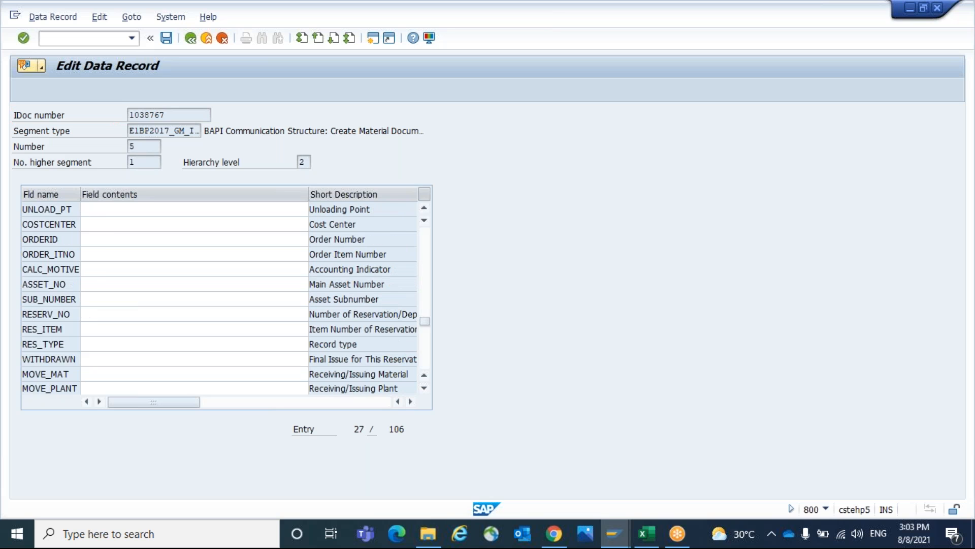
scroll("down", 3)
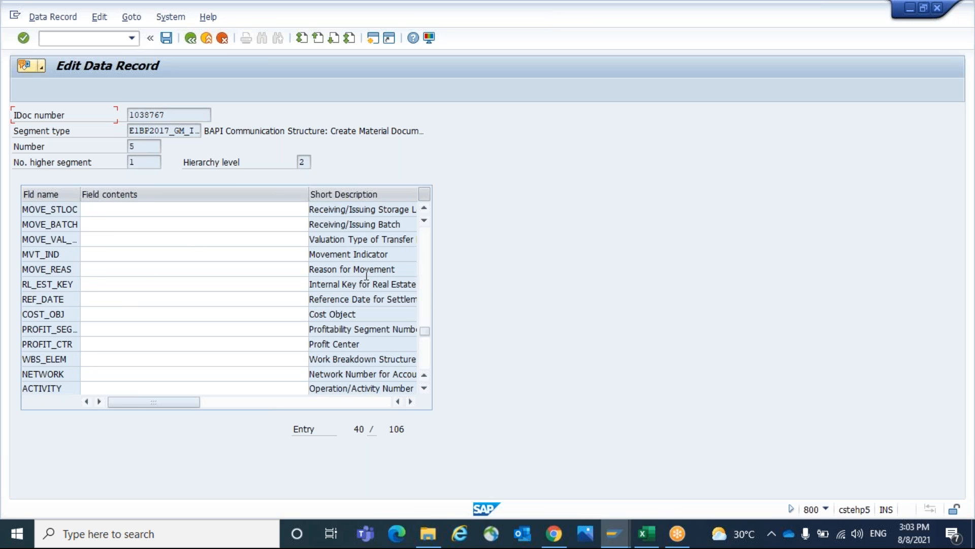
- Set MVT_IND to B (goods movement for purchase order) and save the data record
left_click(186, 254)
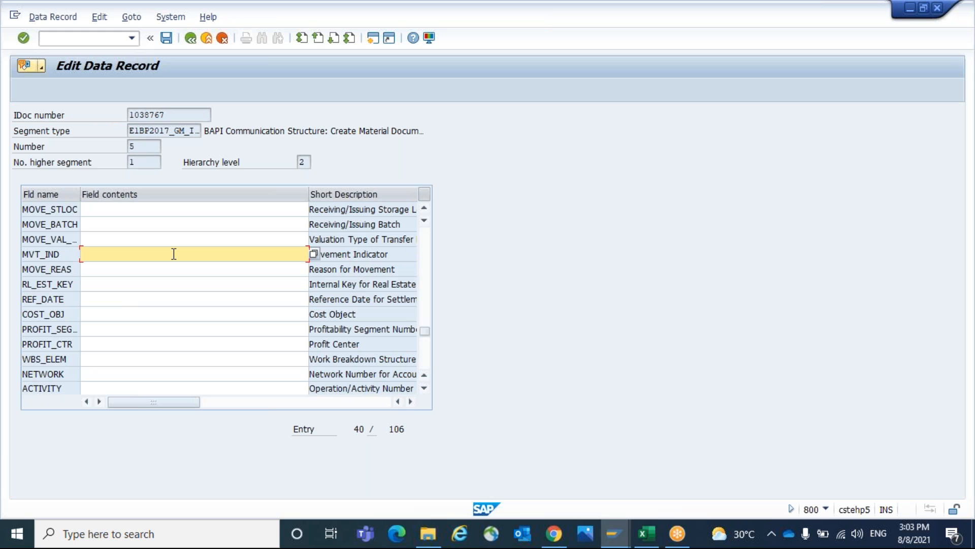
left_click(315, 254)
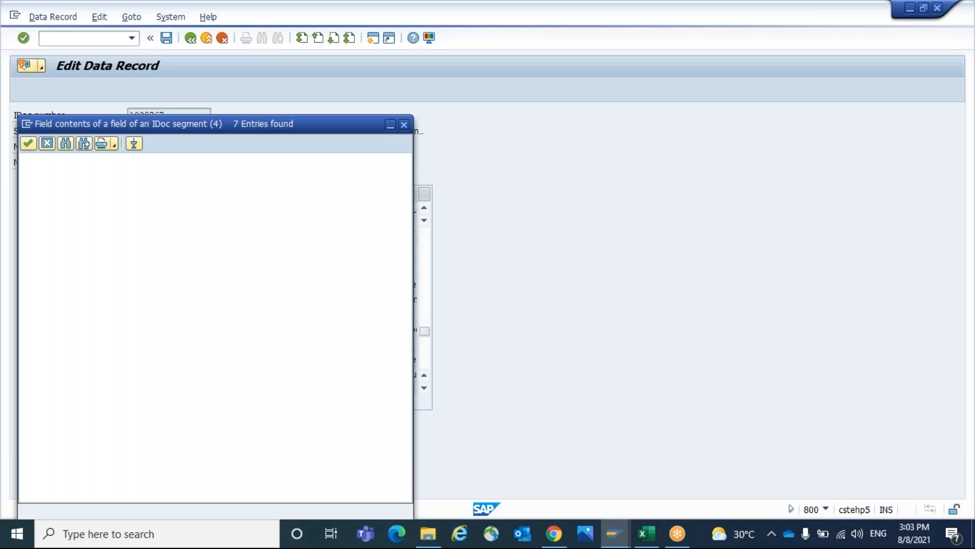
left_click(403, 123)
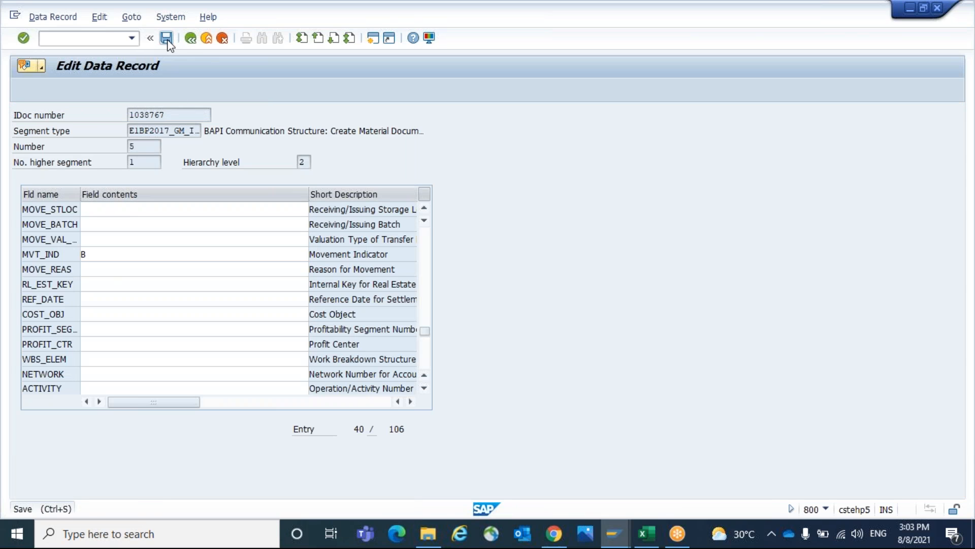
left_click(166, 37)
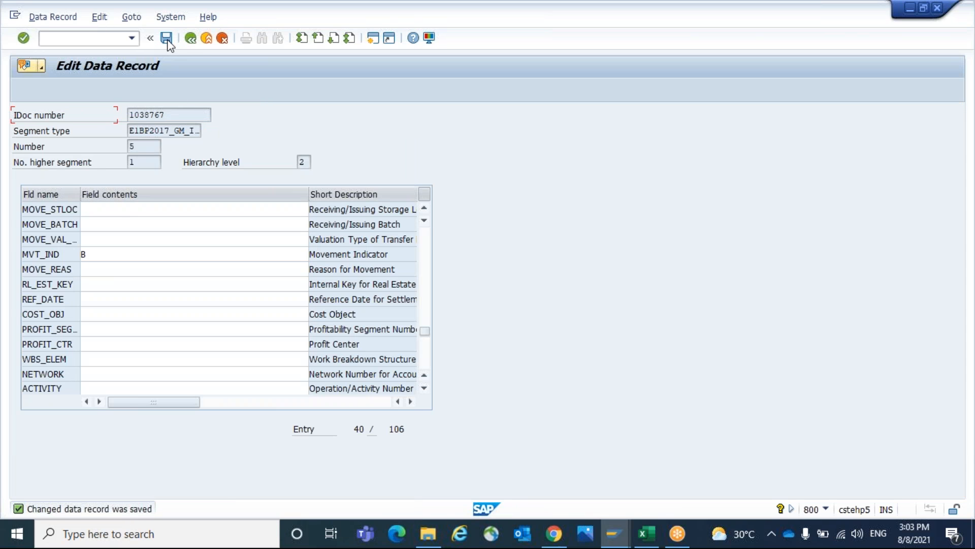
mouse_move(190, 37)
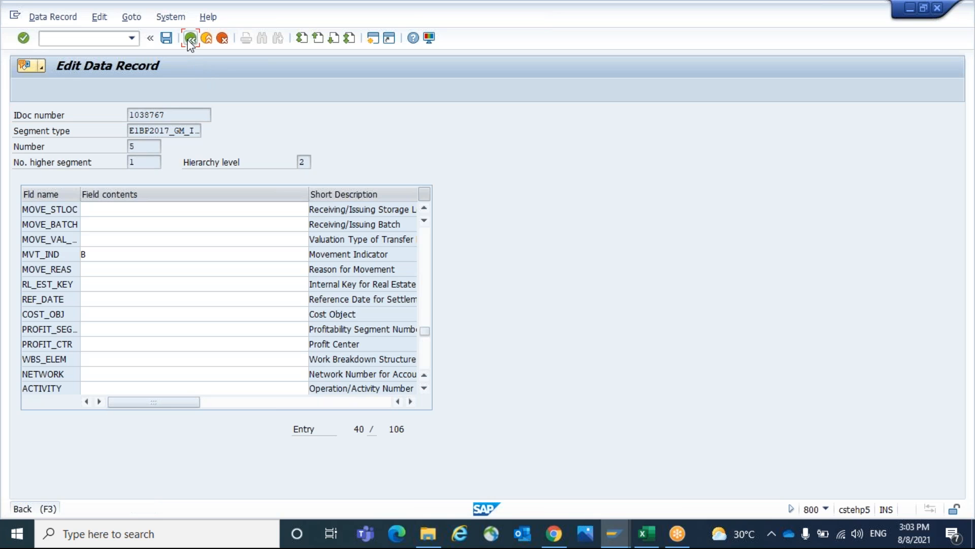
- Leave editing and return to the IDoc 1038767 overview, ready for a new transaction
left_click(190, 38)
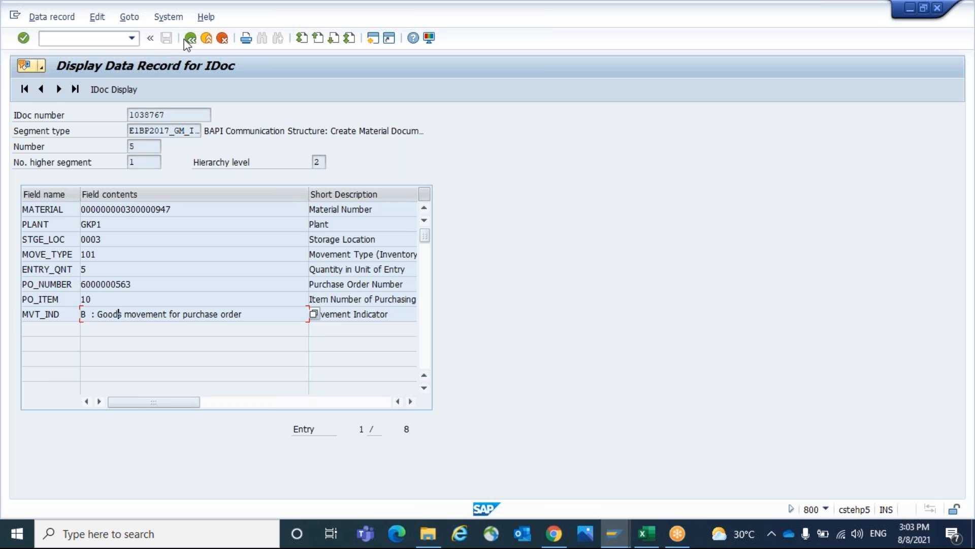
left_click(190, 38)
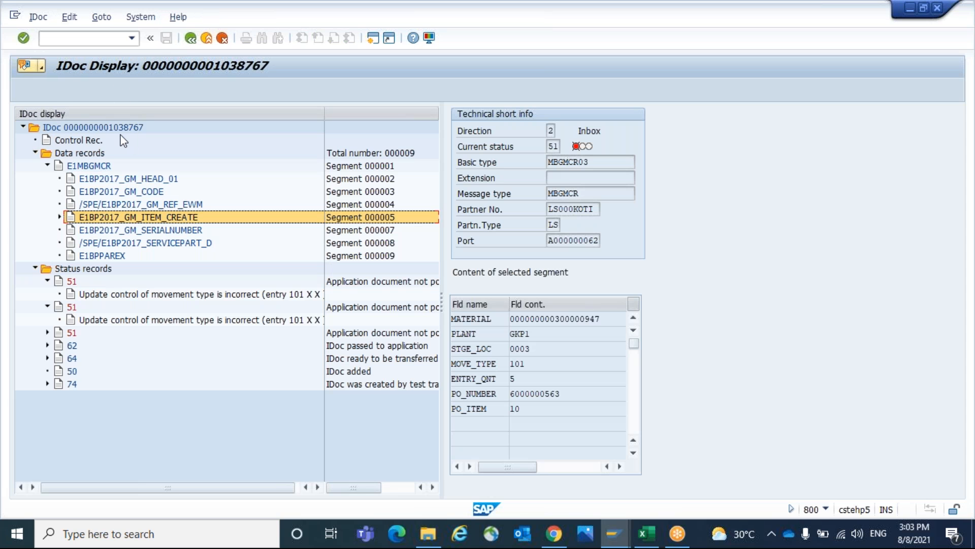
left_click(92, 128)
type("/")
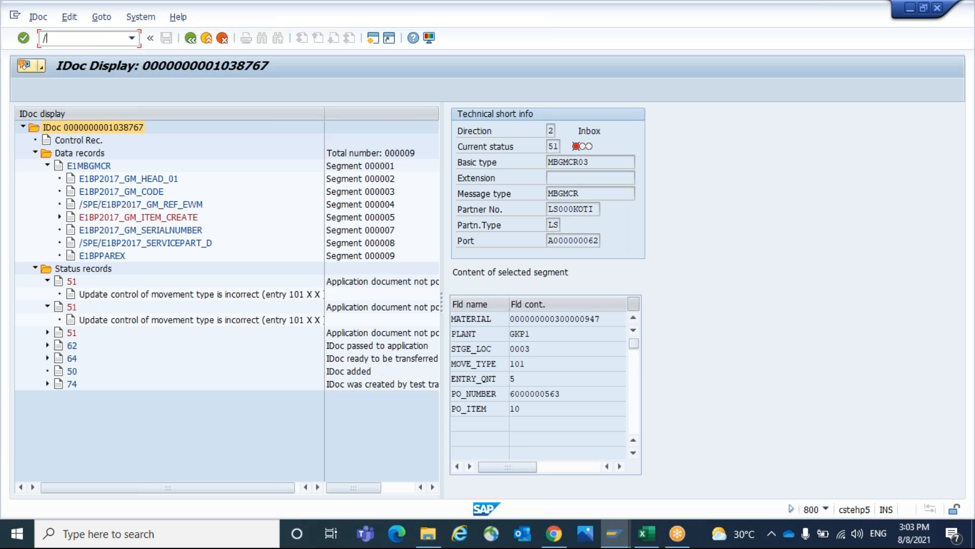
- Run BD87 for IDoc 1038767 to bring up the ALE status monitor
type("nwb")
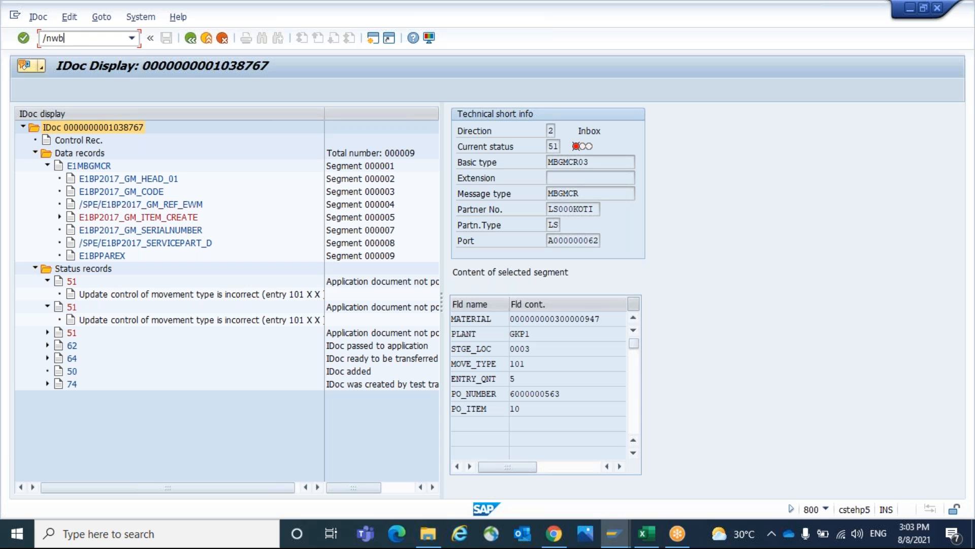
type("/nbd87")
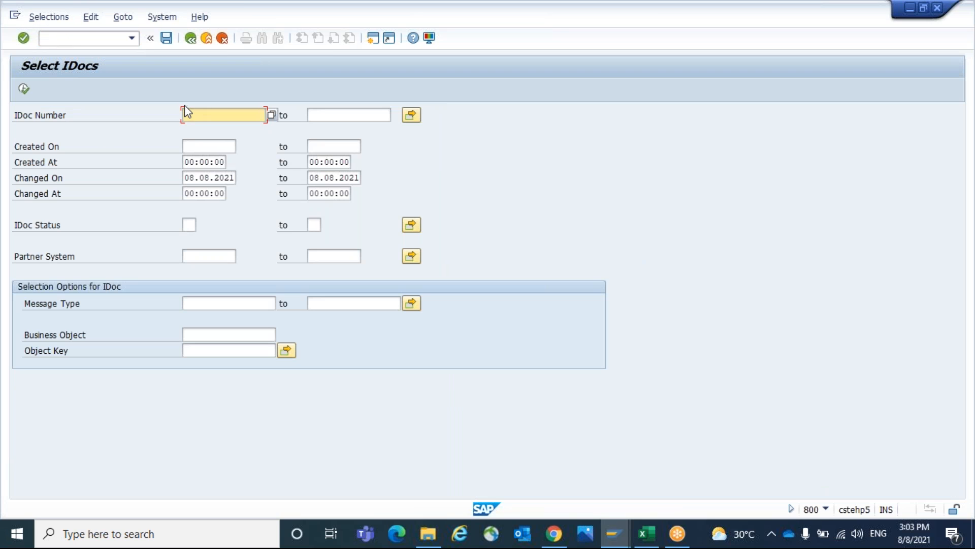
type("1038767")
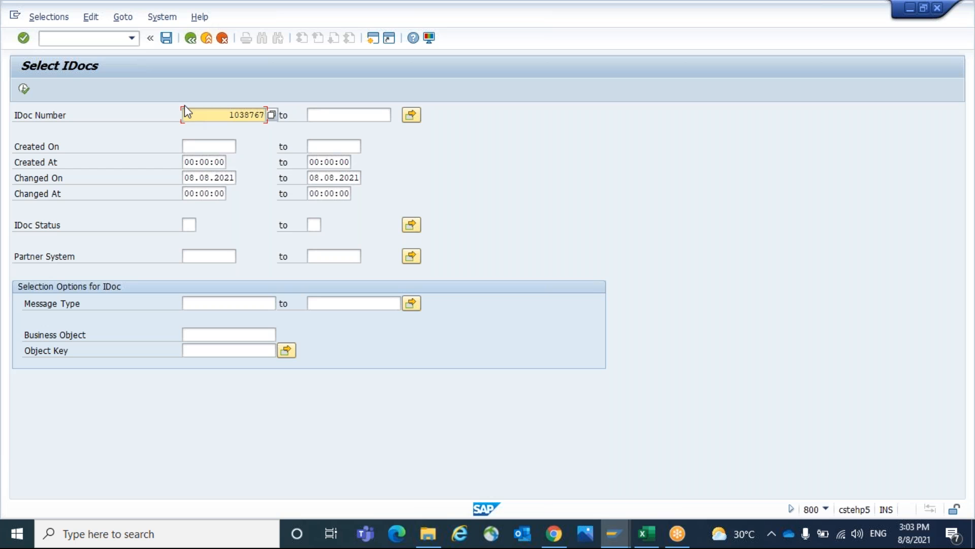
left_click(23, 89)
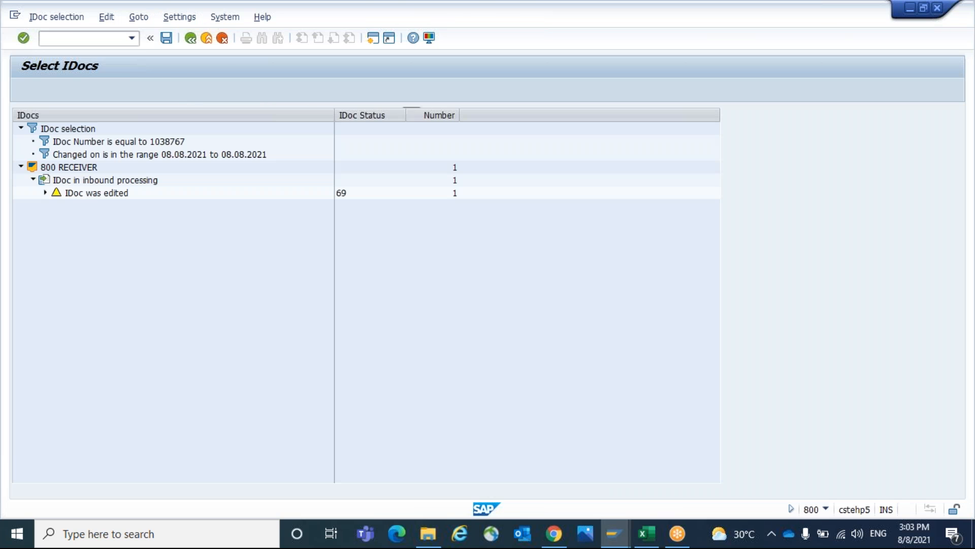
- Expand the 'IDoc was edited' group and its MBGMCR entries showing status 69
left_click(44, 193)
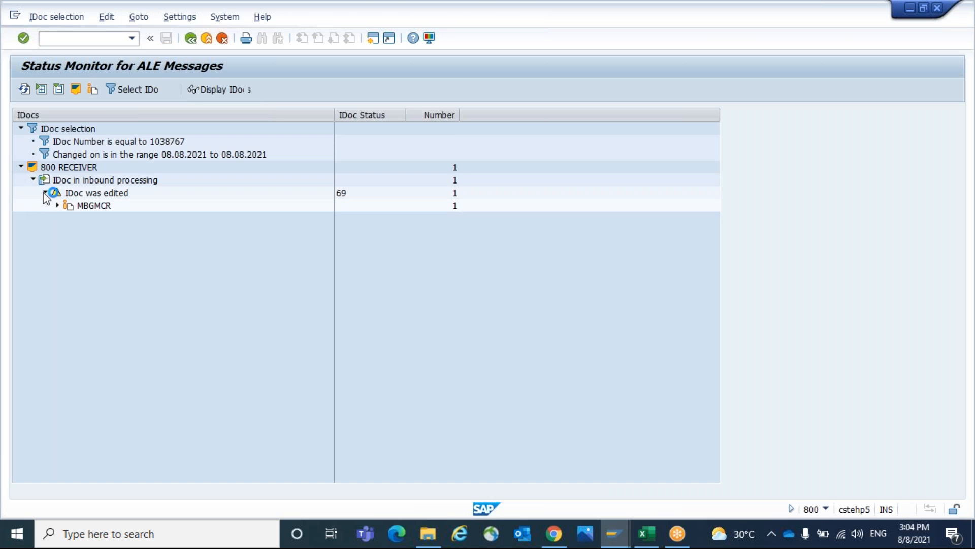
left_click(57, 205)
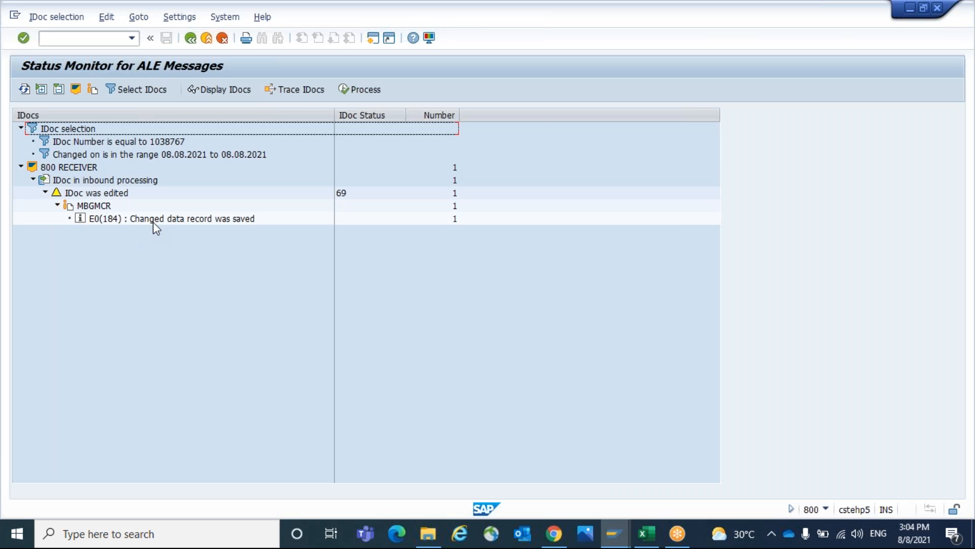
- Process the changed-data-record line so IDoc 1038767 posts with status 53, then open it from the list
left_click(171, 219)
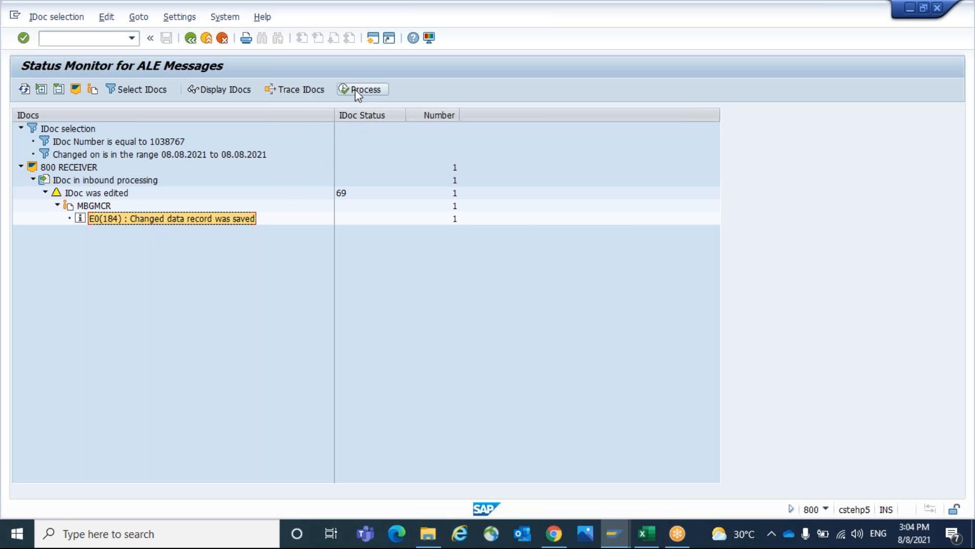
left_click(361, 89)
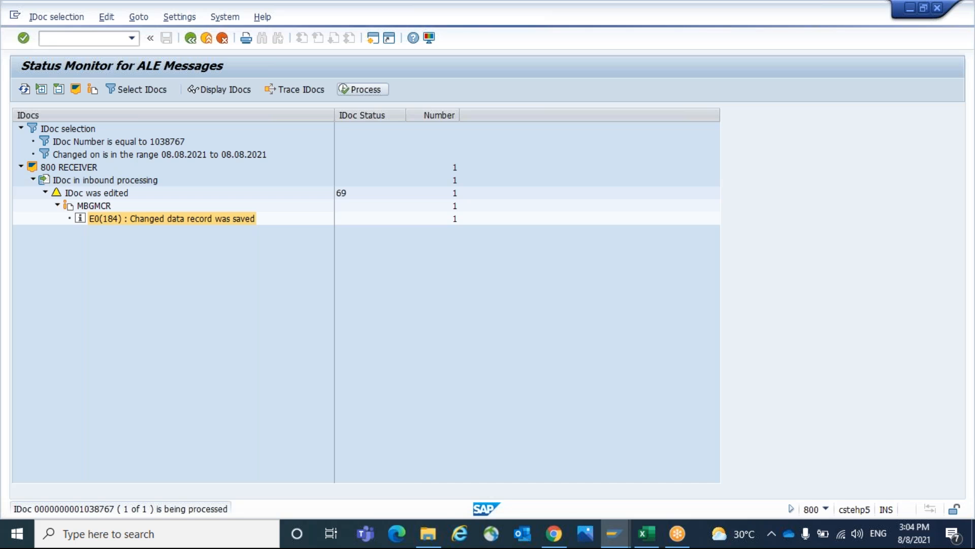
left_click(361, 89)
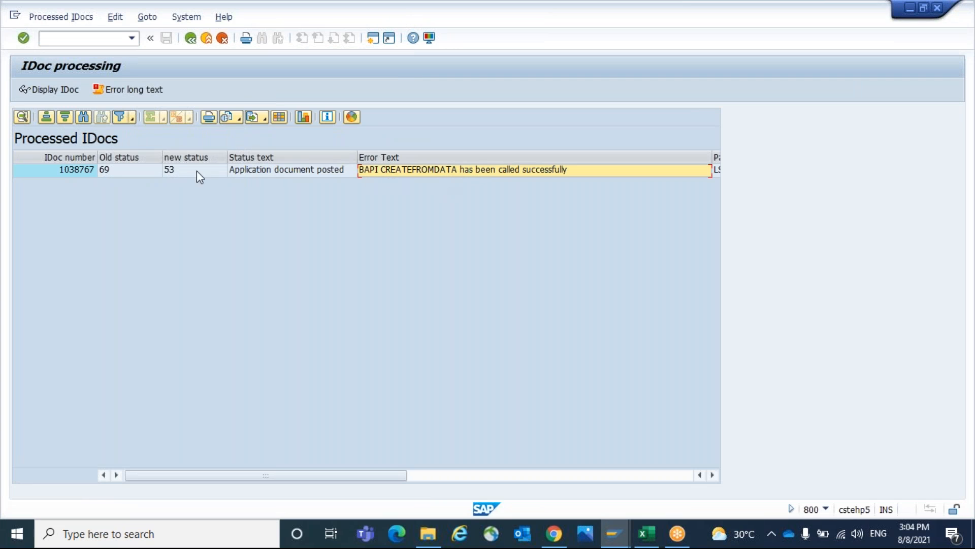
left_click(193, 170)
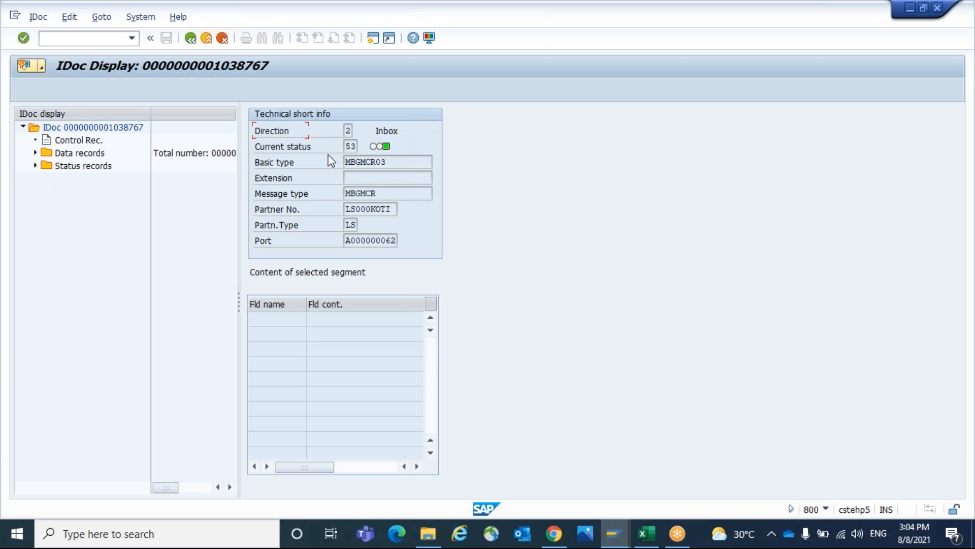
- Expand data and status records, widen the tree, and inspect the status 51 and 'IDoc was edited' entries
left_click(37, 152)
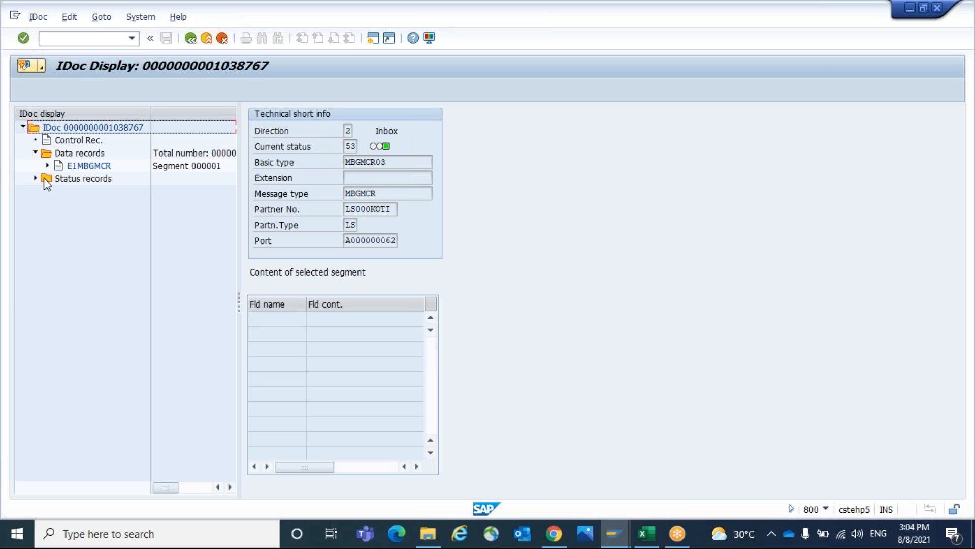
left_click(47, 166)
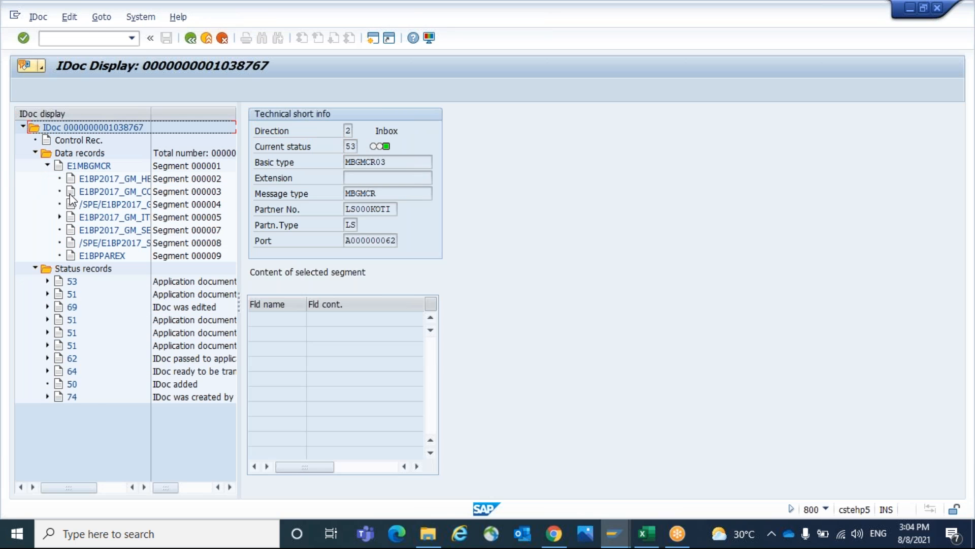
mouse_move(252, 320)
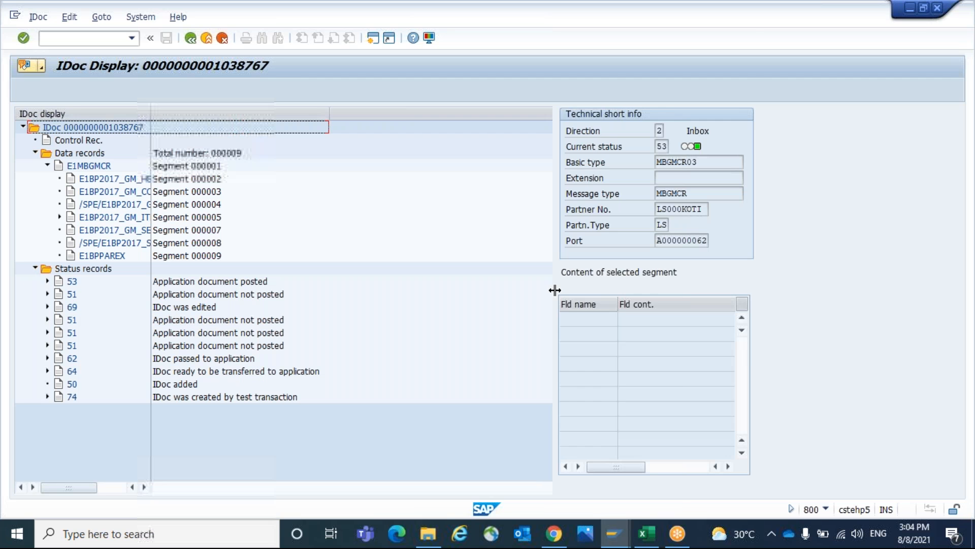
left_click(217, 345)
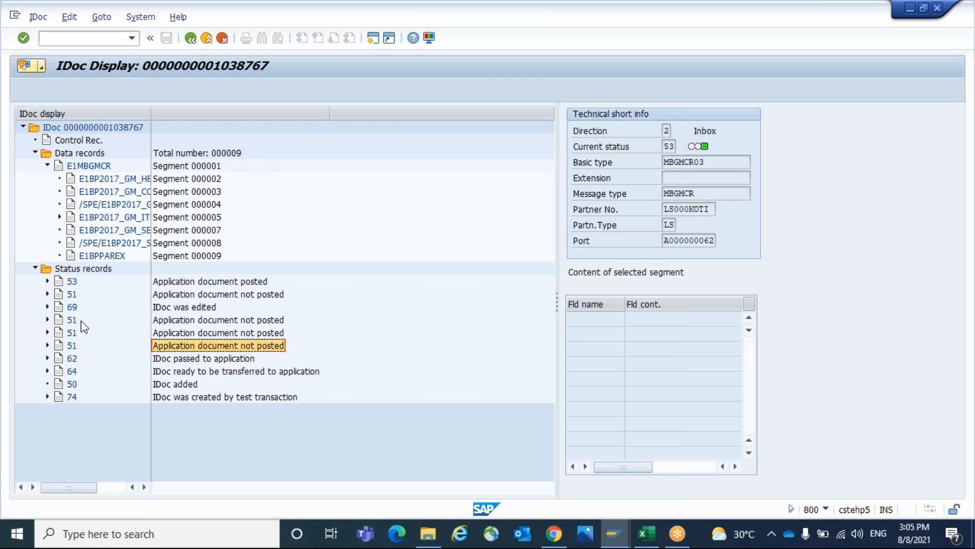
left_click(70, 320)
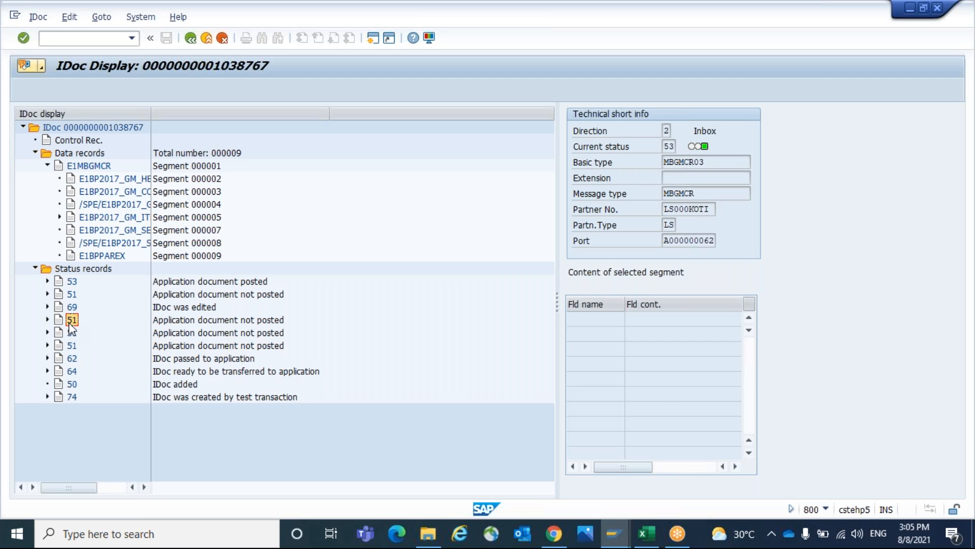
left_click(47, 306)
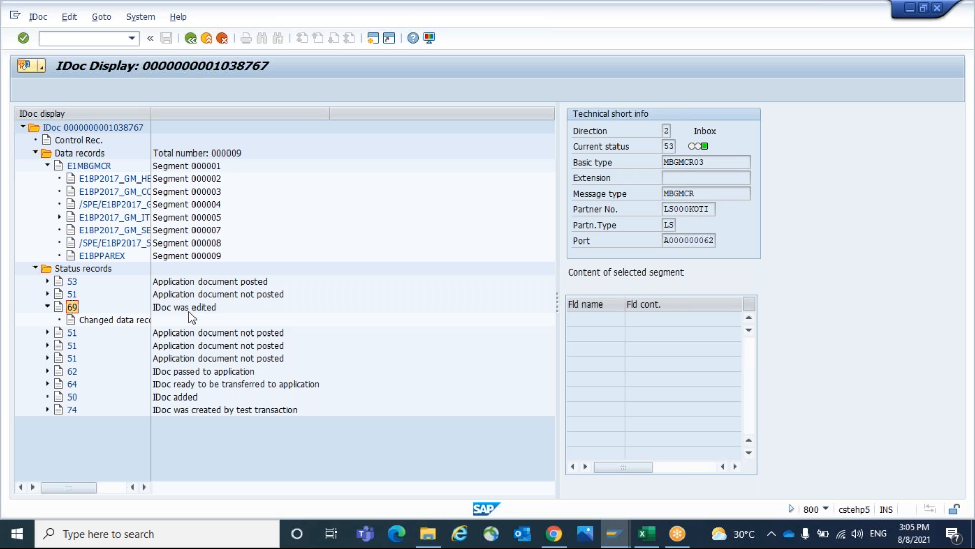
left_click(184, 306)
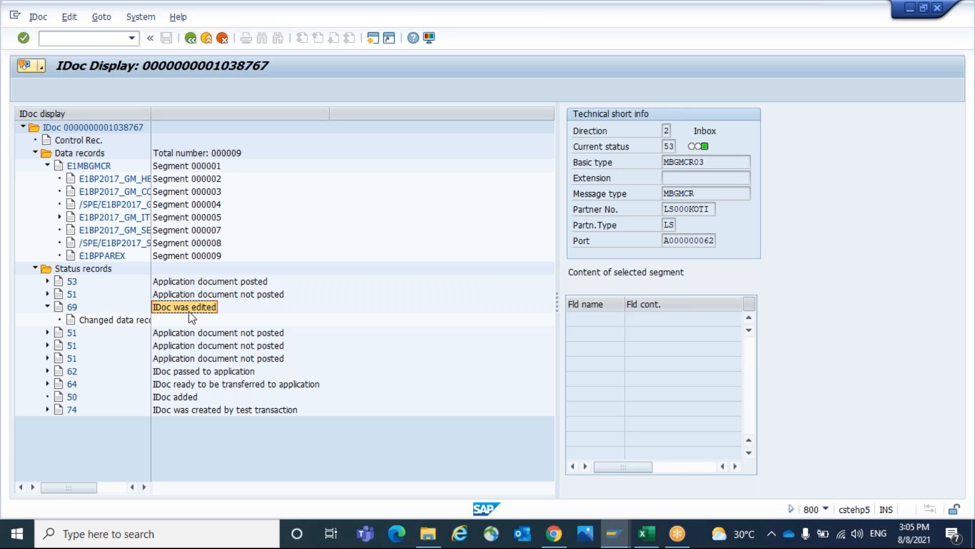
mouse_move(191, 317)
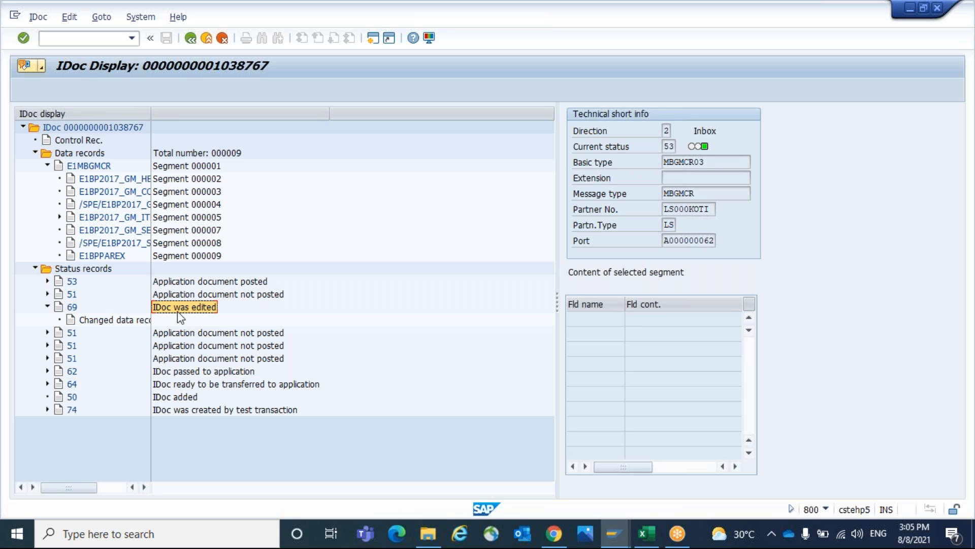
mouse_move(199, 306)
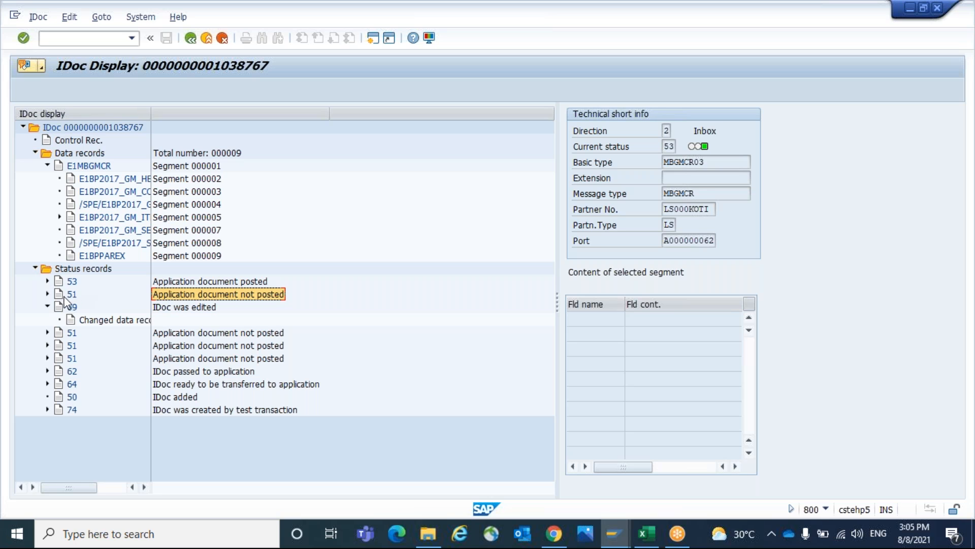
mouse_move(70, 298)
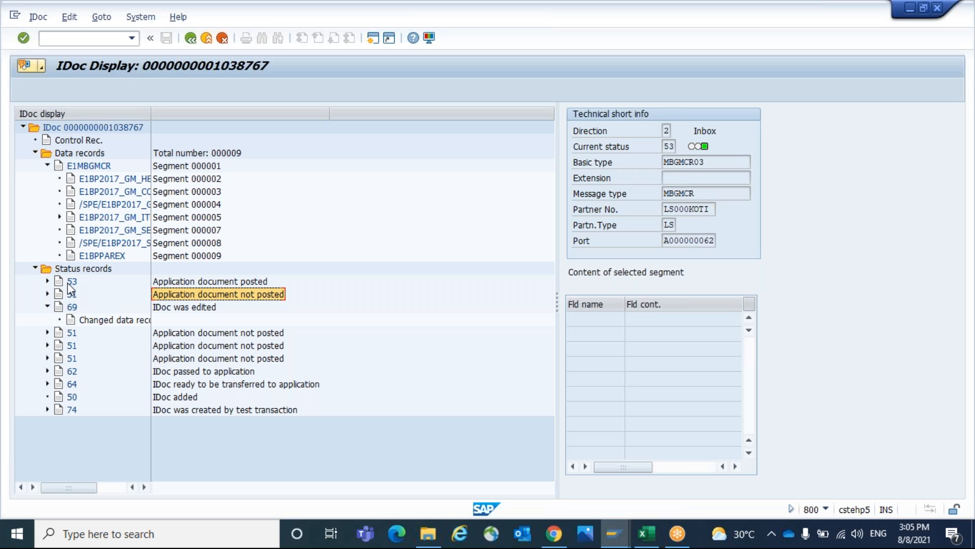
- Select the new status 53 record and show the E1BP2017_GM_HEAD_01 header segment's fields
left_click(71, 281)
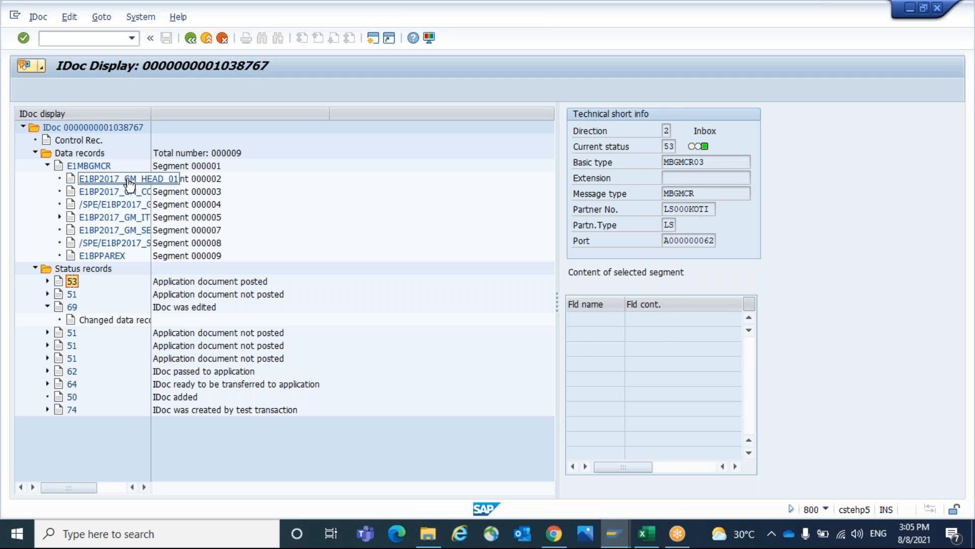
left_click(128, 178)
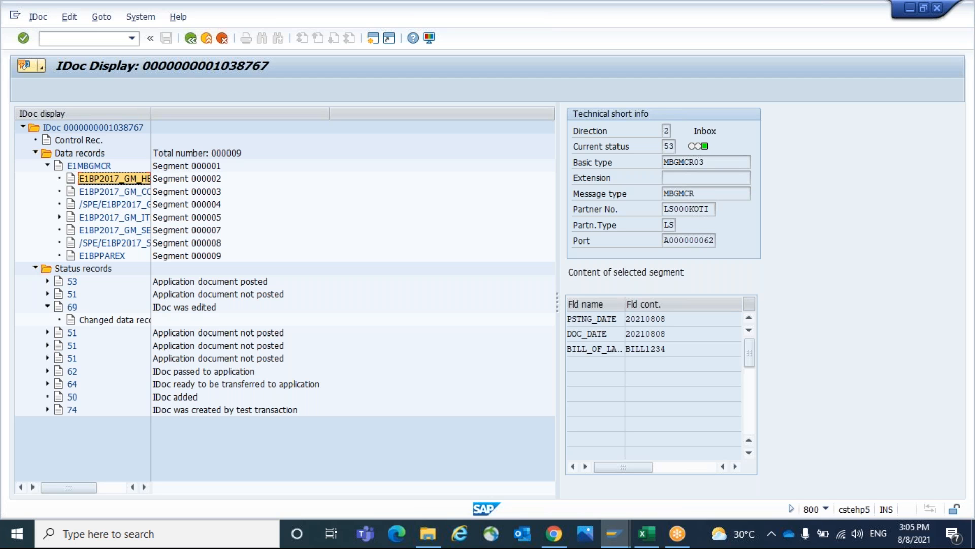